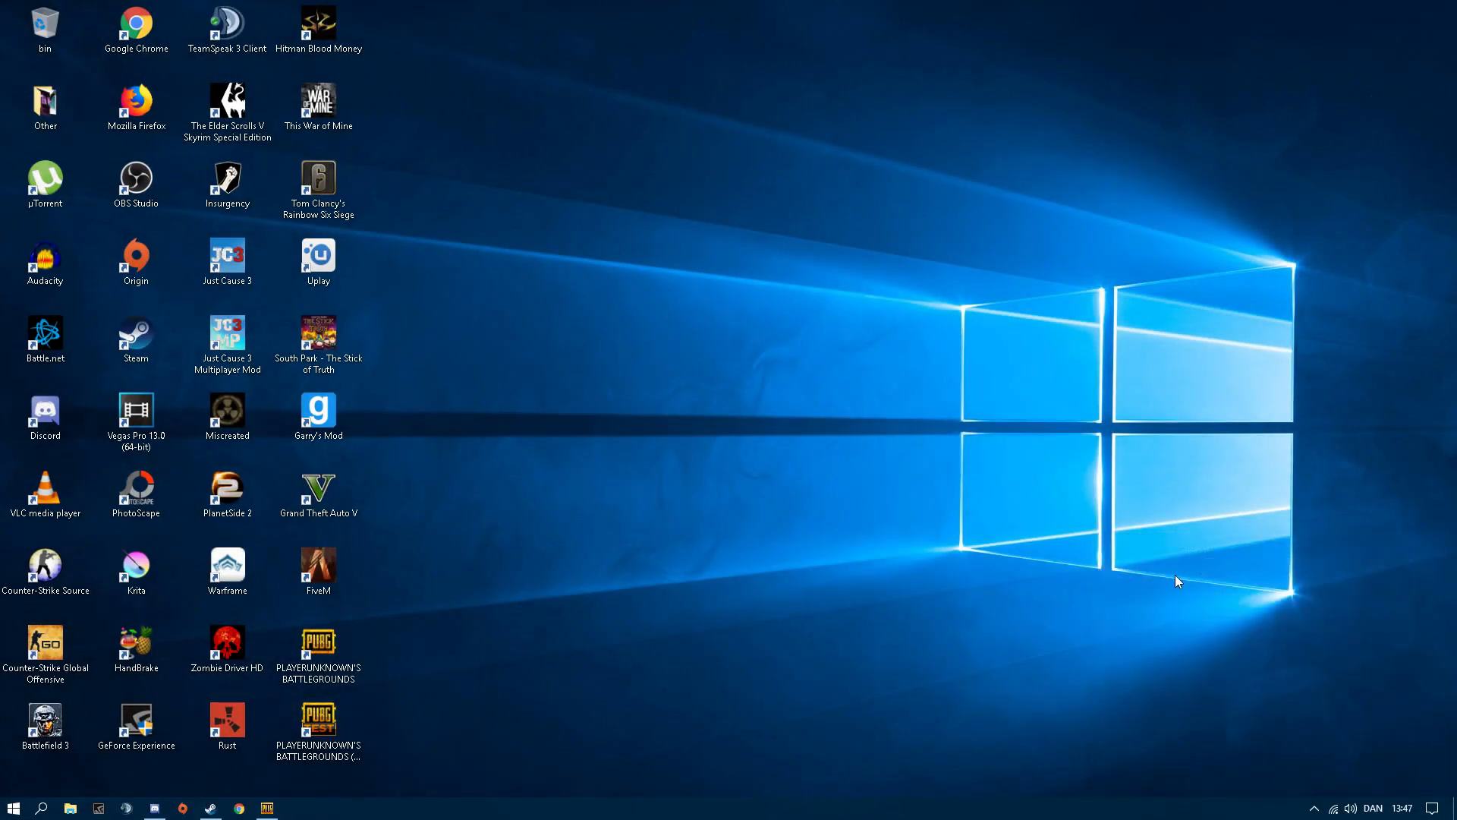
mouse_move(1118, 542)
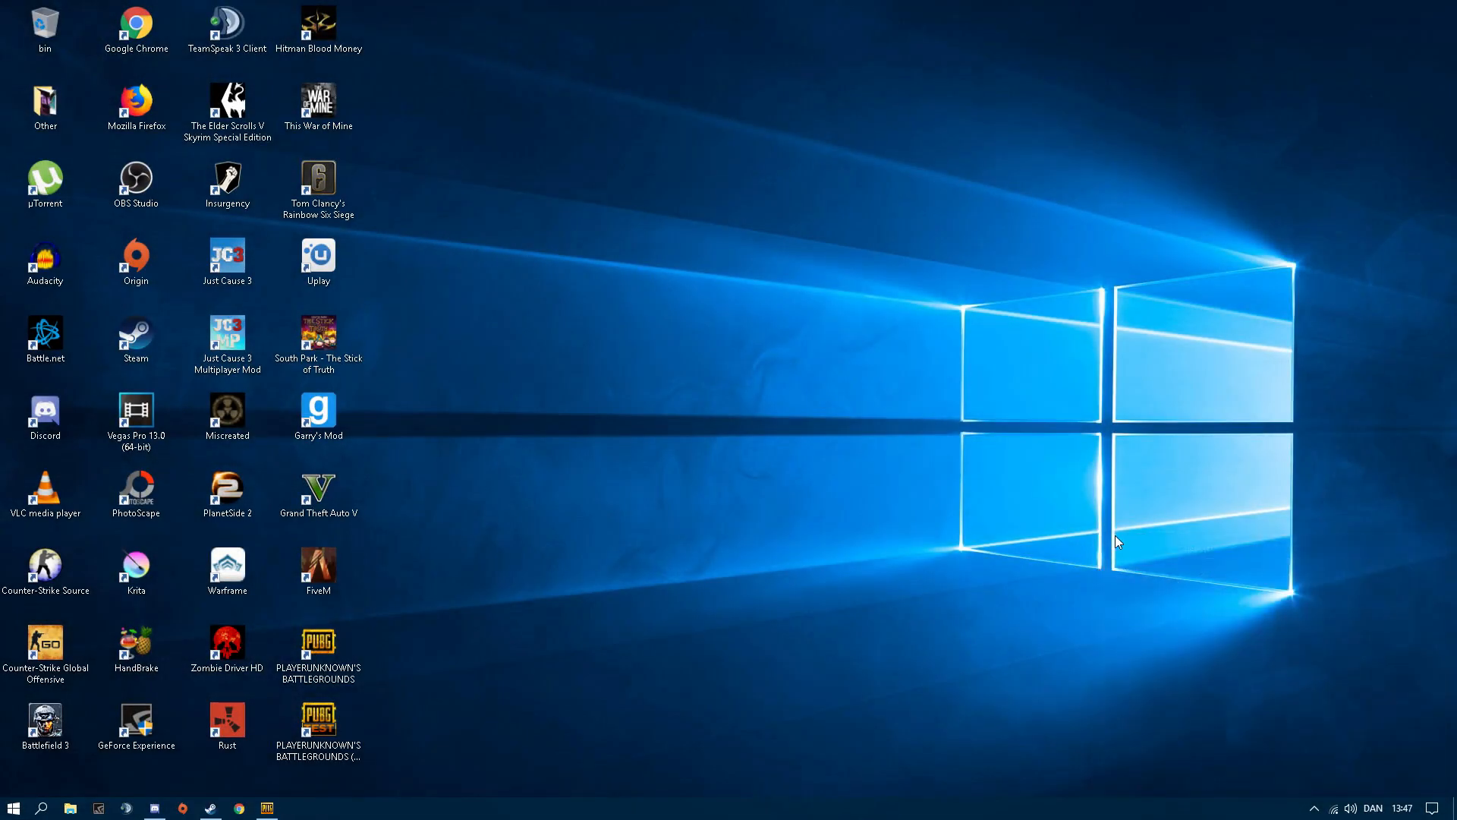
- Launch NVIDIA Kontrolpanel from the desktop right-click context menu
right_click(1119, 542)
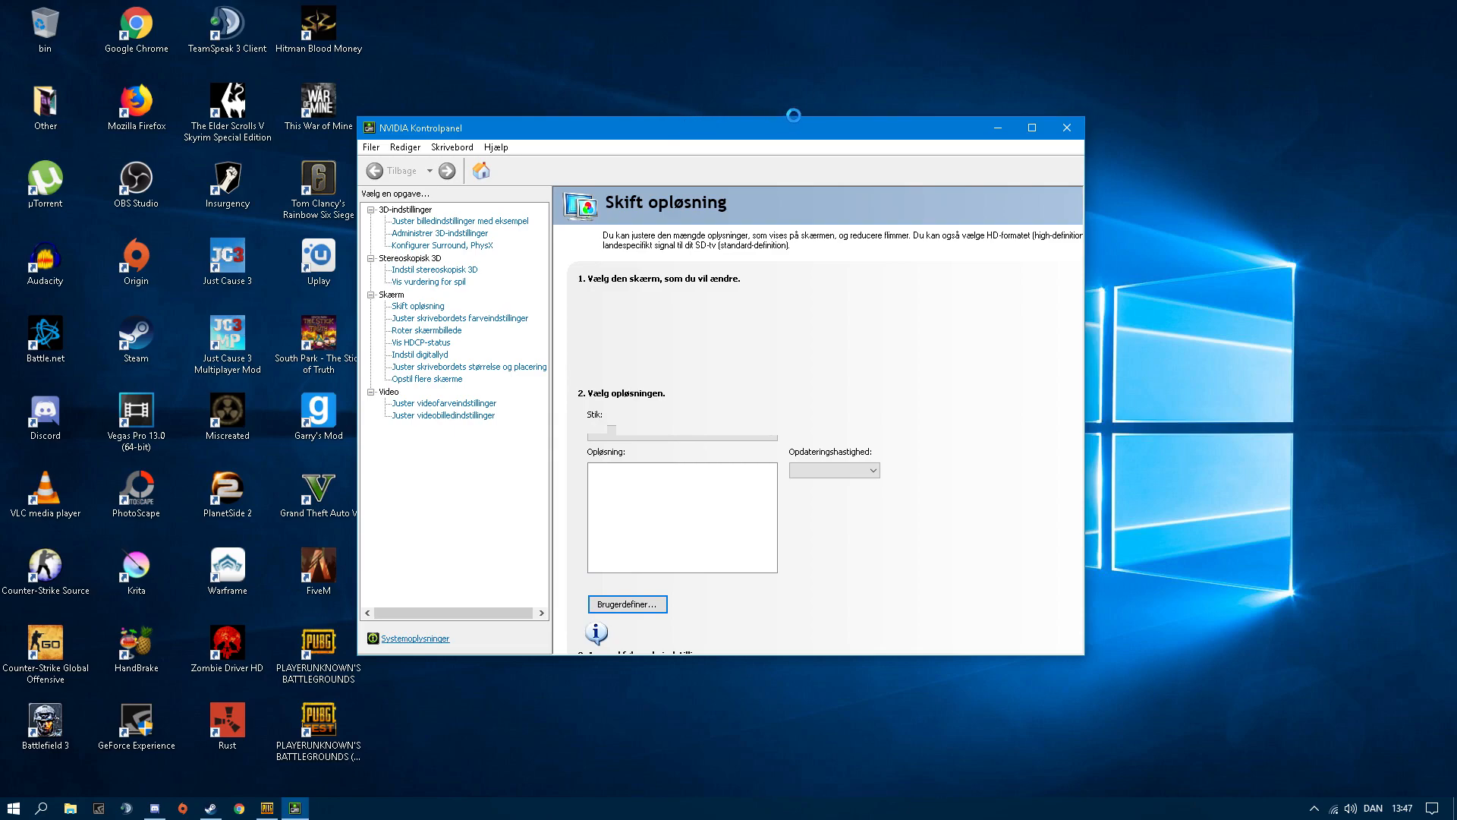
- Move the control panel window aside and check the Skærm menu for display options
click(416, 305)
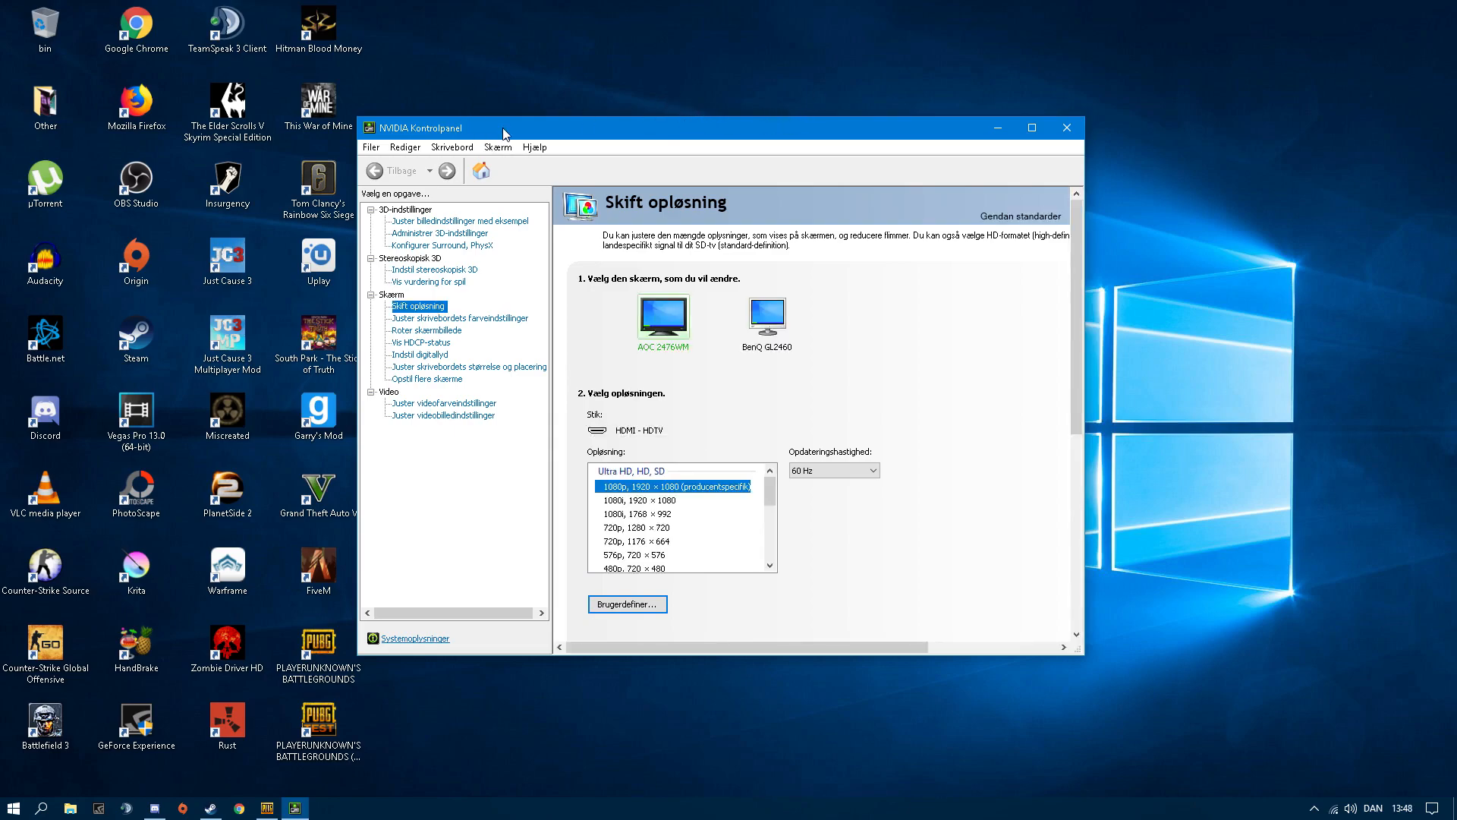
drag(504, 127, 551, 156)
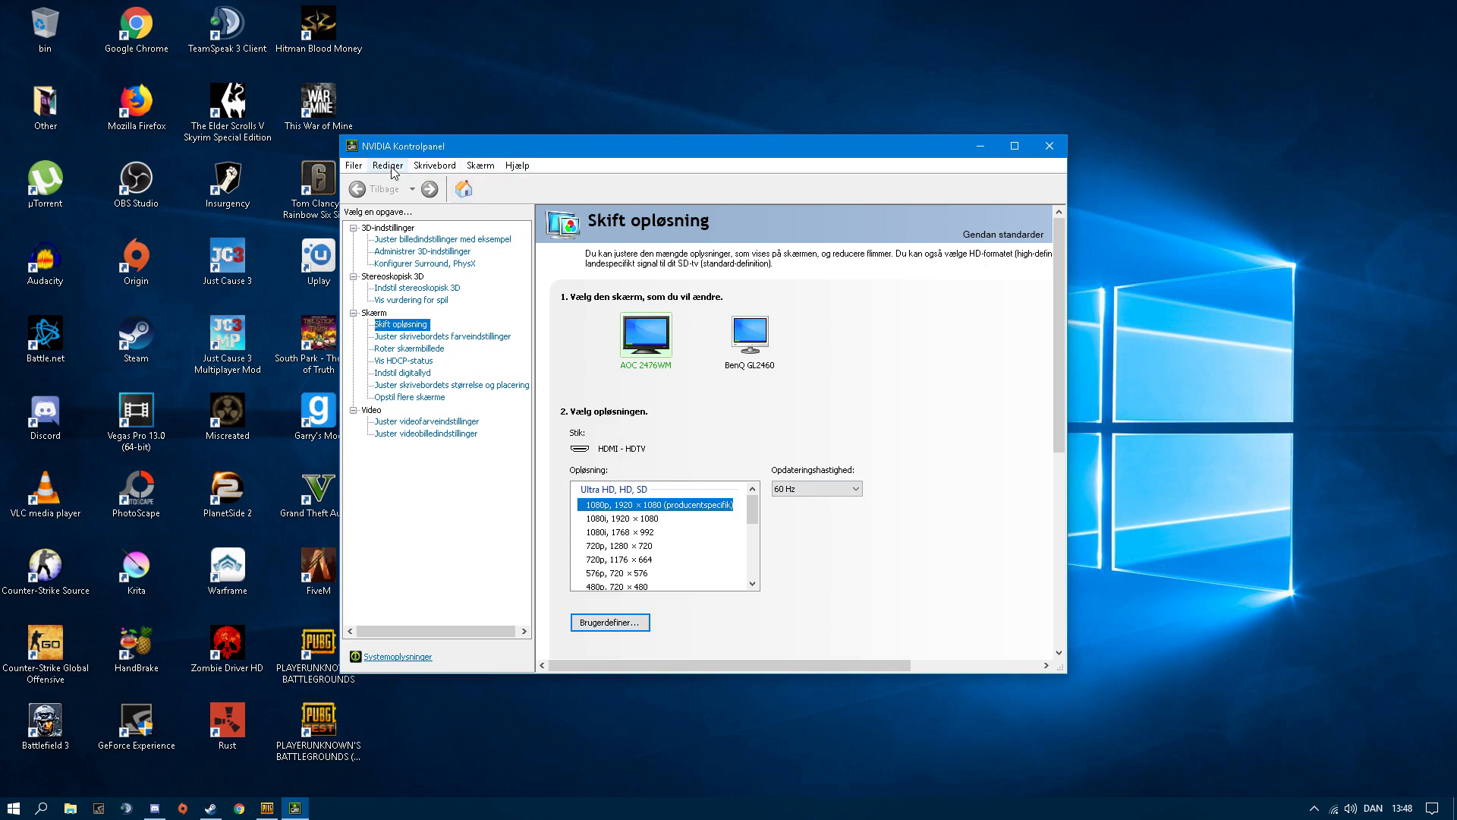
click(480, 164)
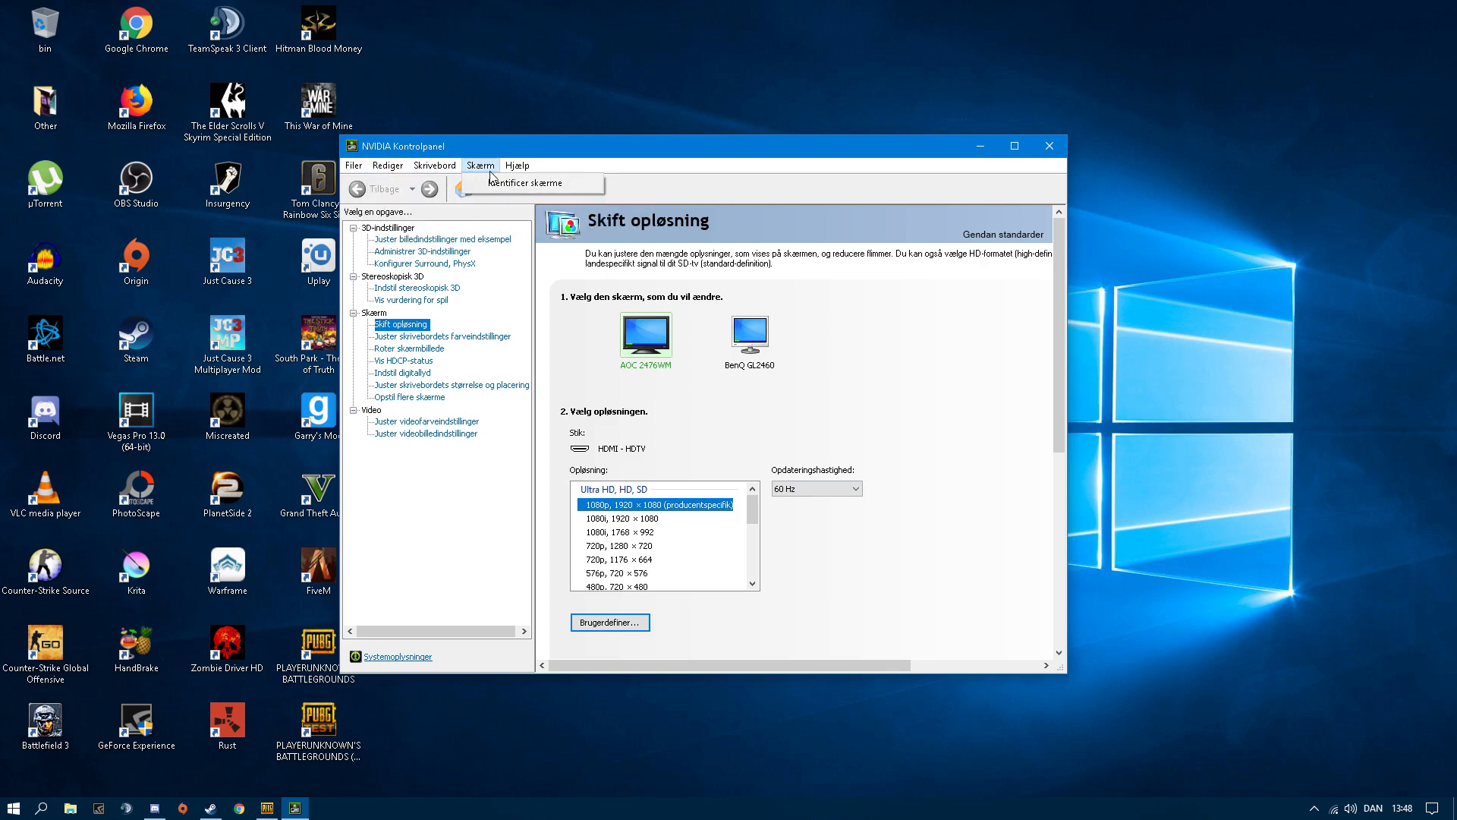
click(516, 164)
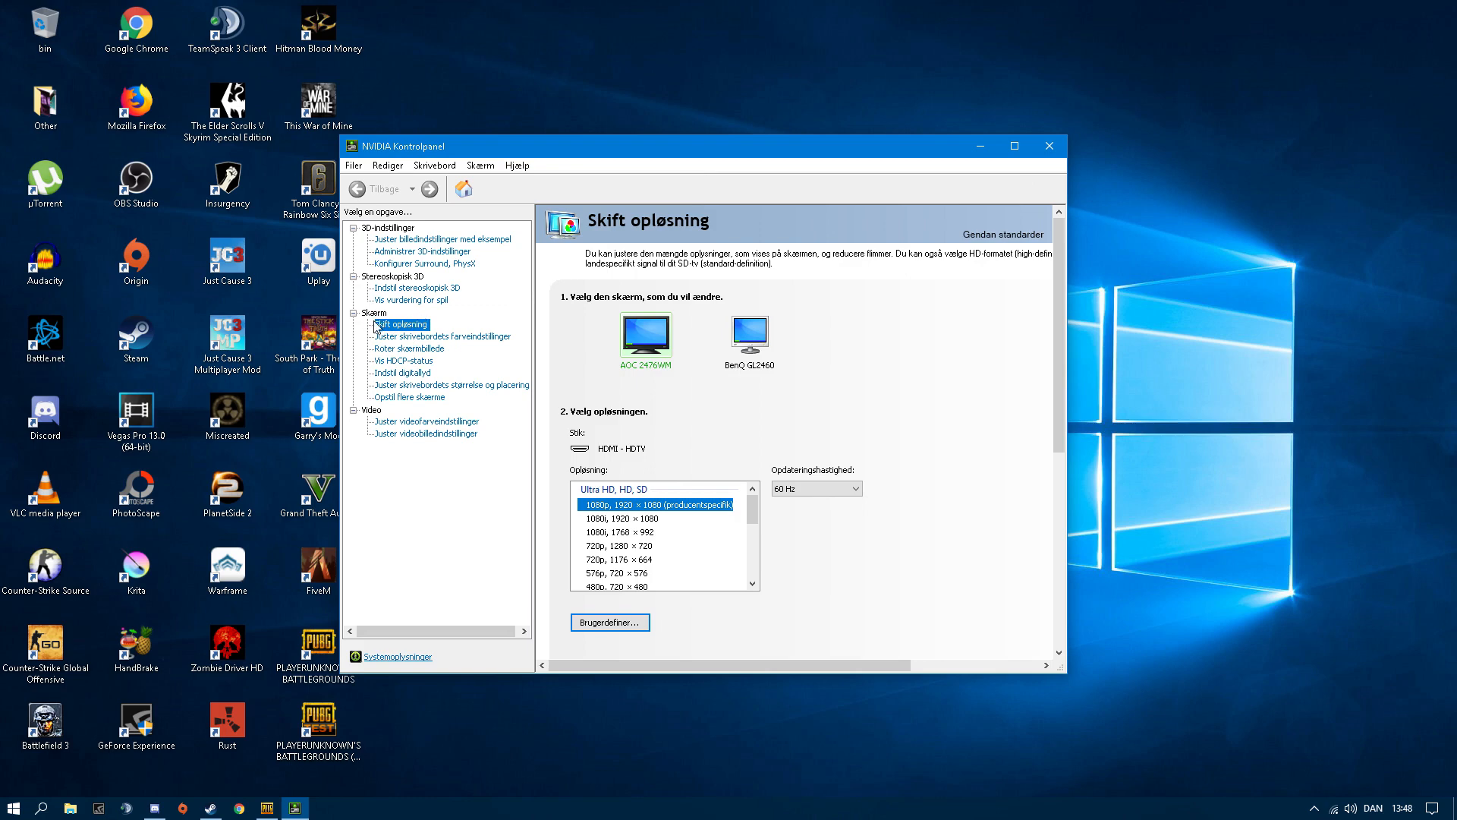
mouse_move(419, 540)
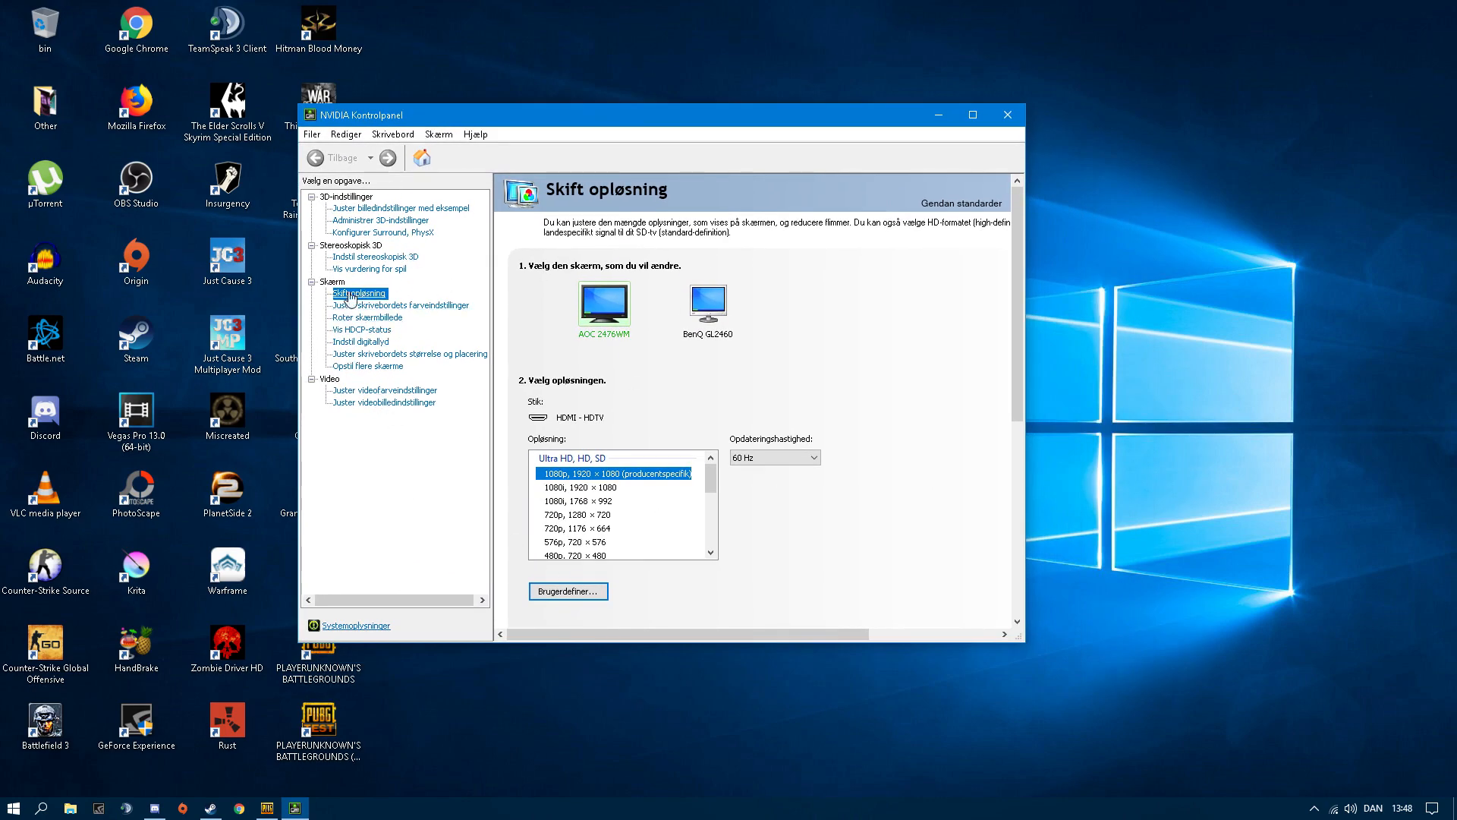
mouse_move(370, 299)
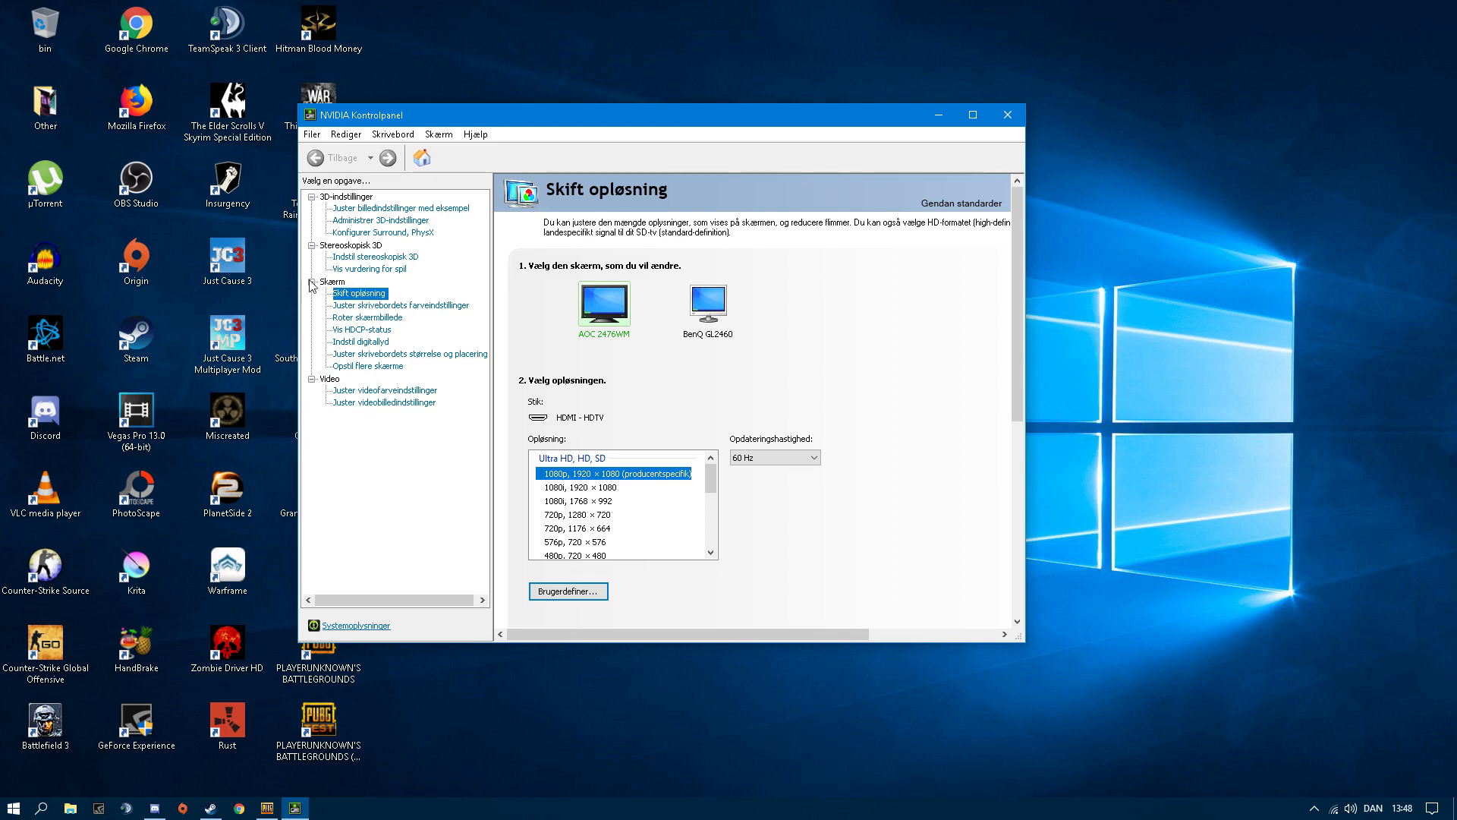
mouse_move(916, 383)
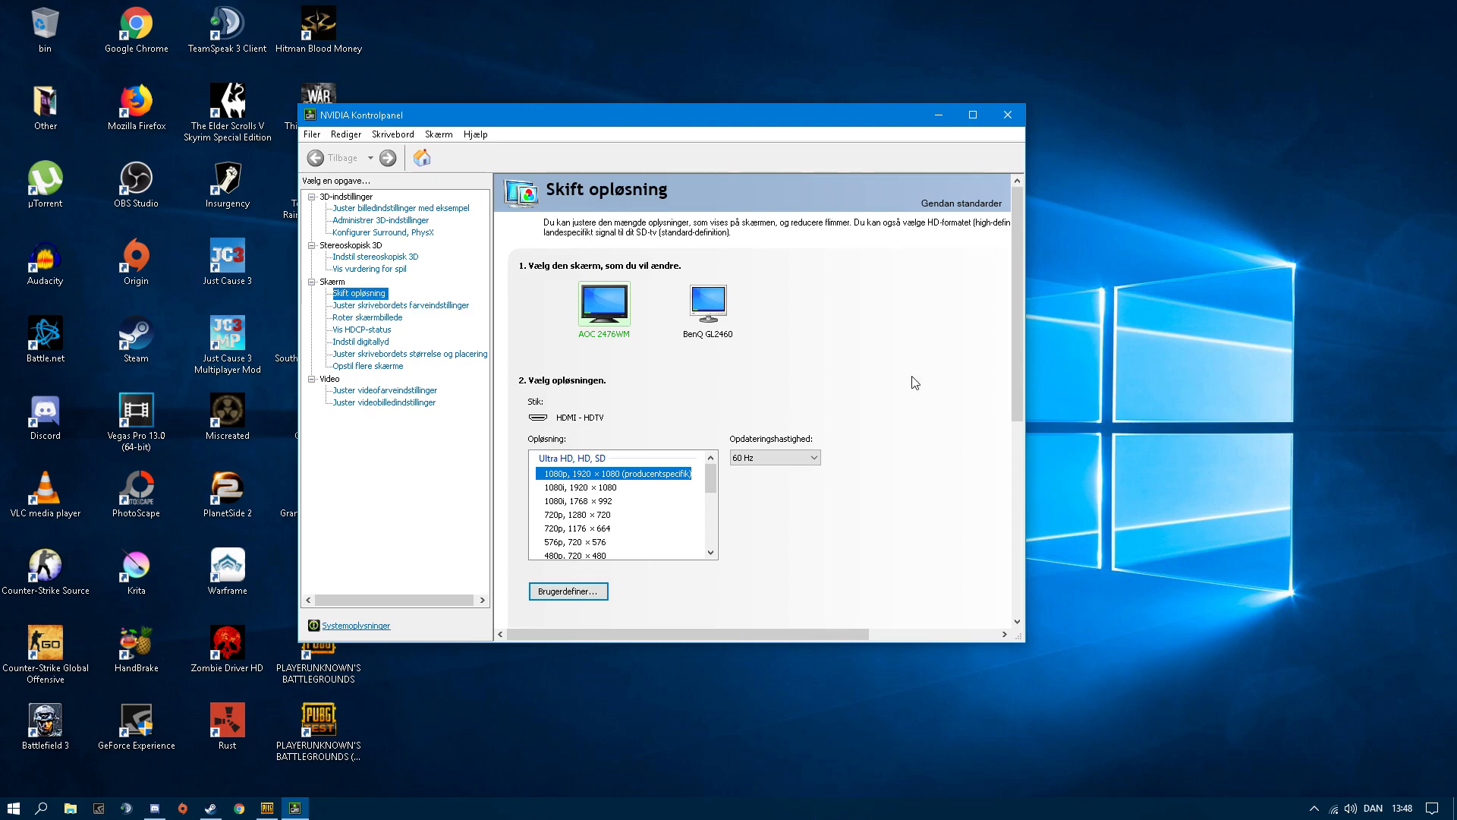
- Select Brug NVIDIA-farveindstillinger in section 3 and apply with Anvend
scroll(down, 3)
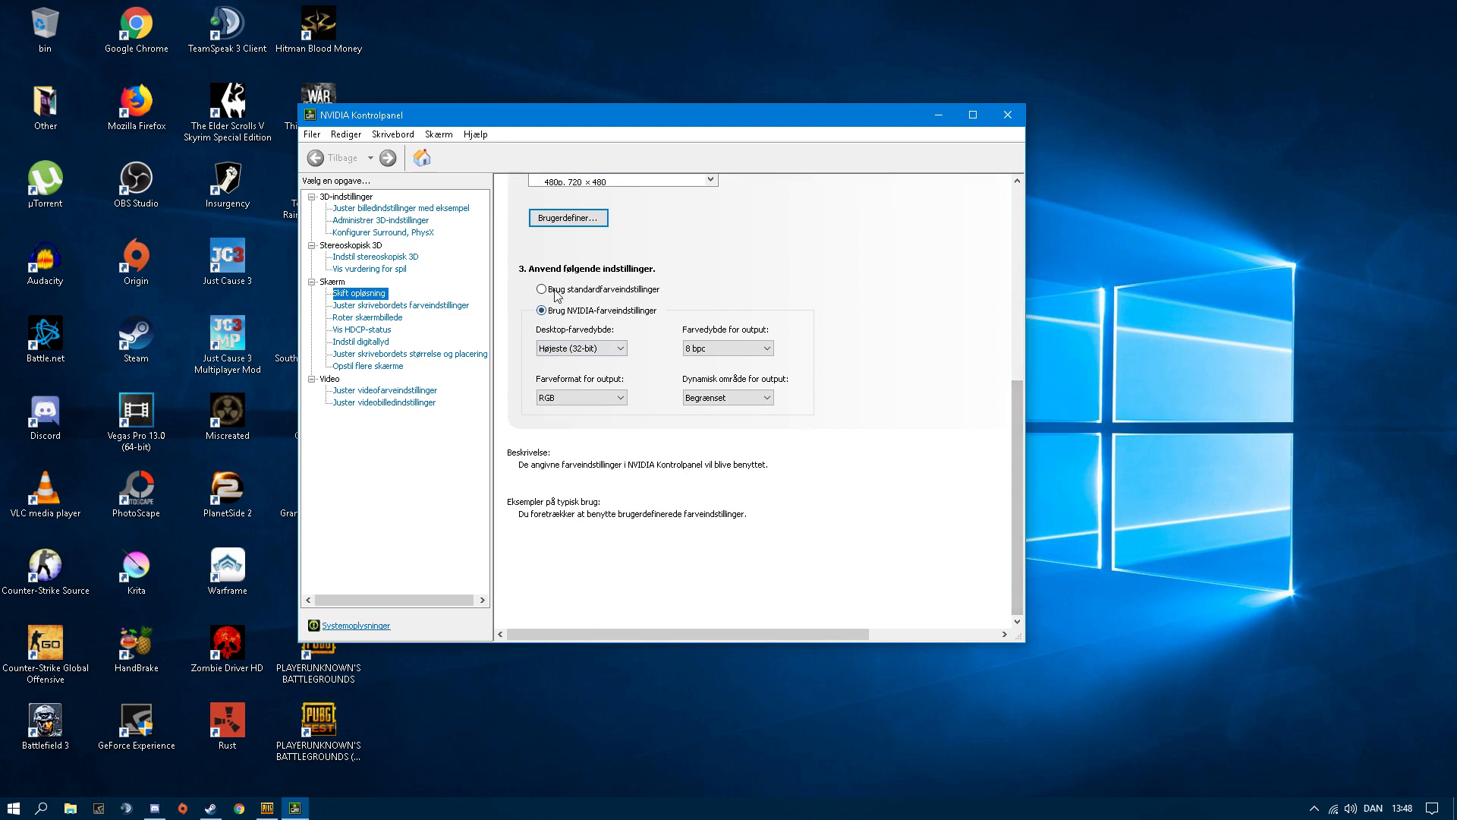
click(542, 288)
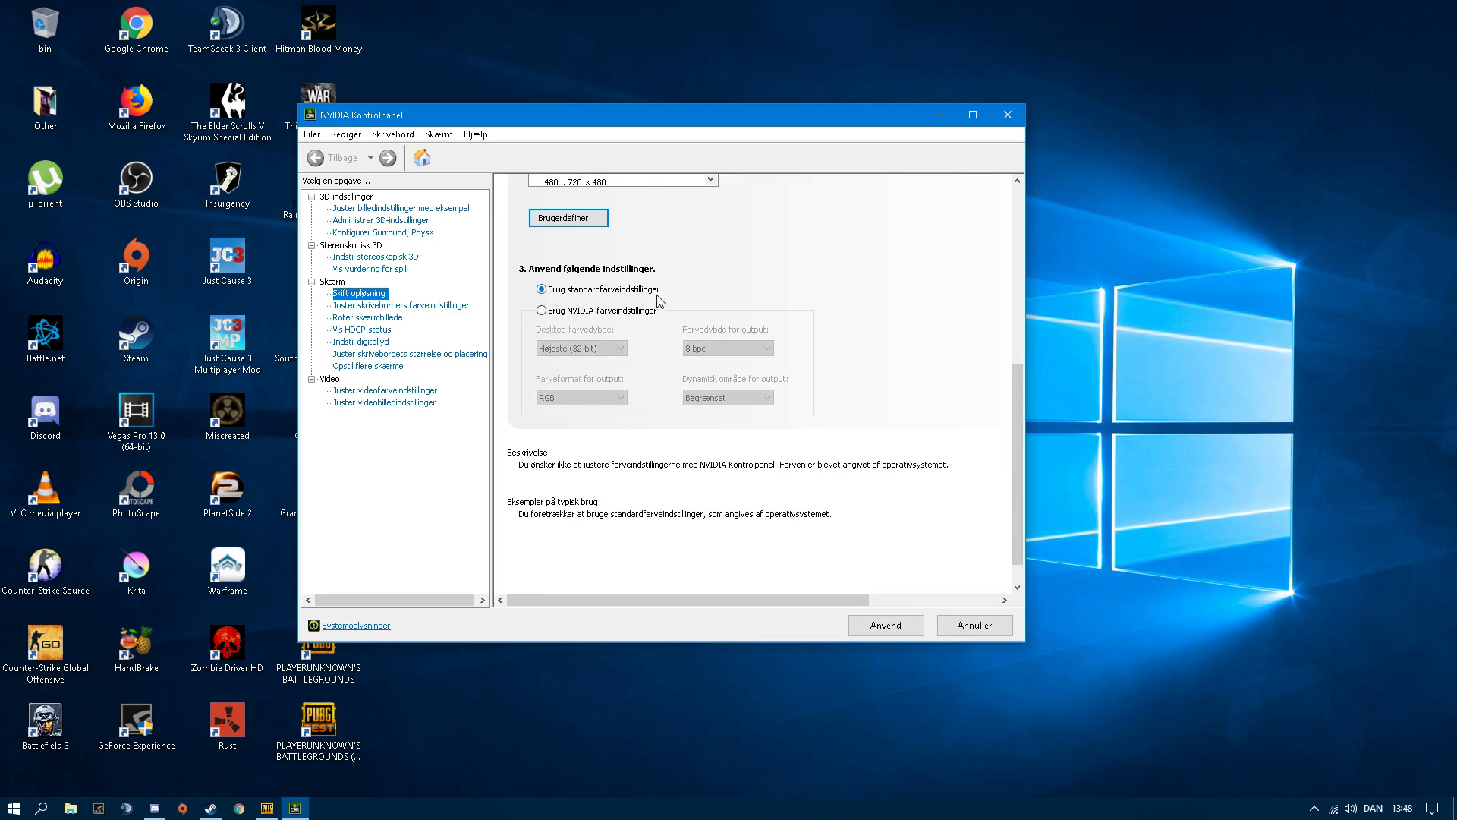
click(541, 309)
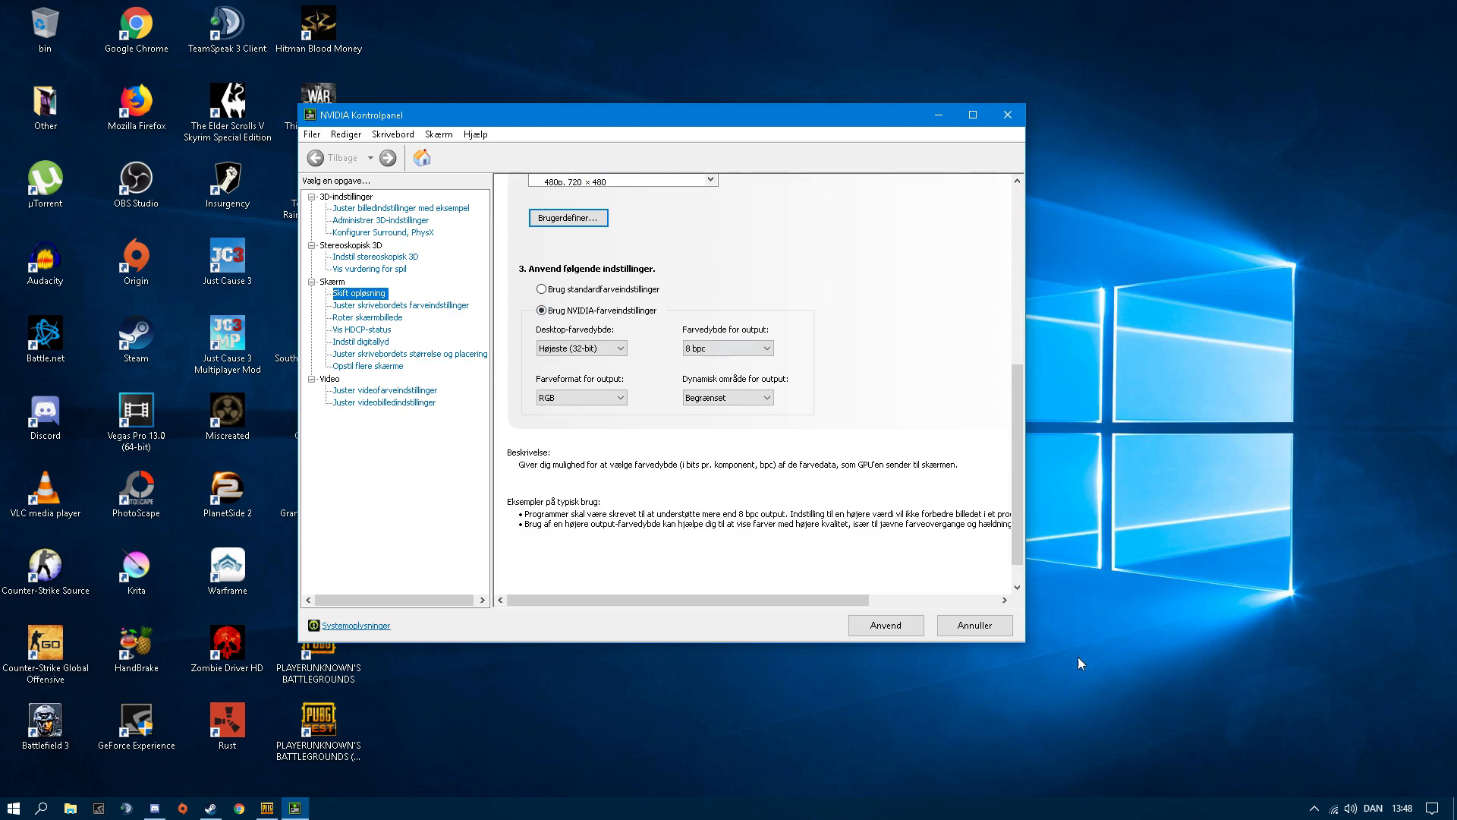
mouse_move(885, 624)
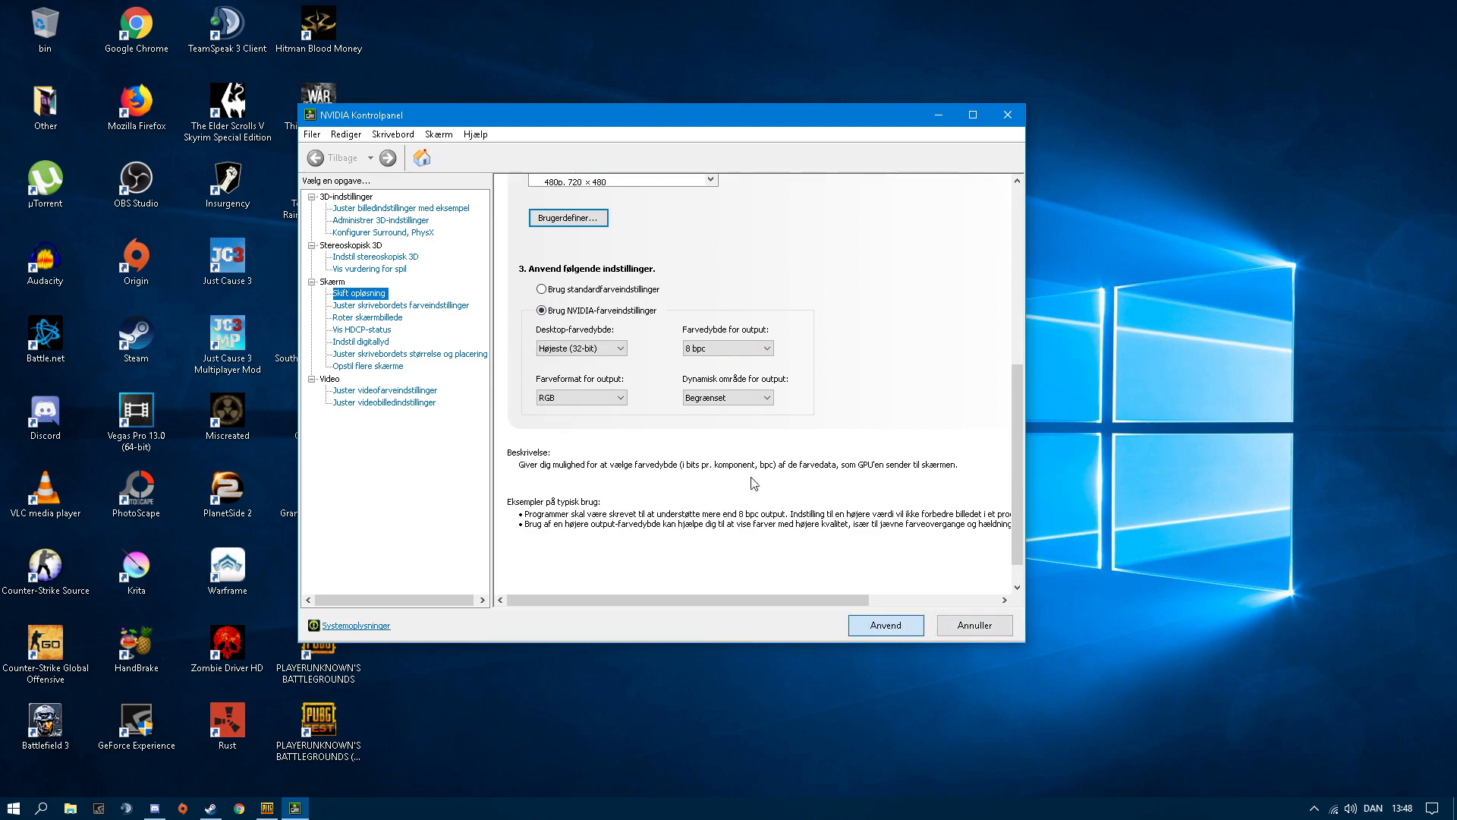
click(361, 292)
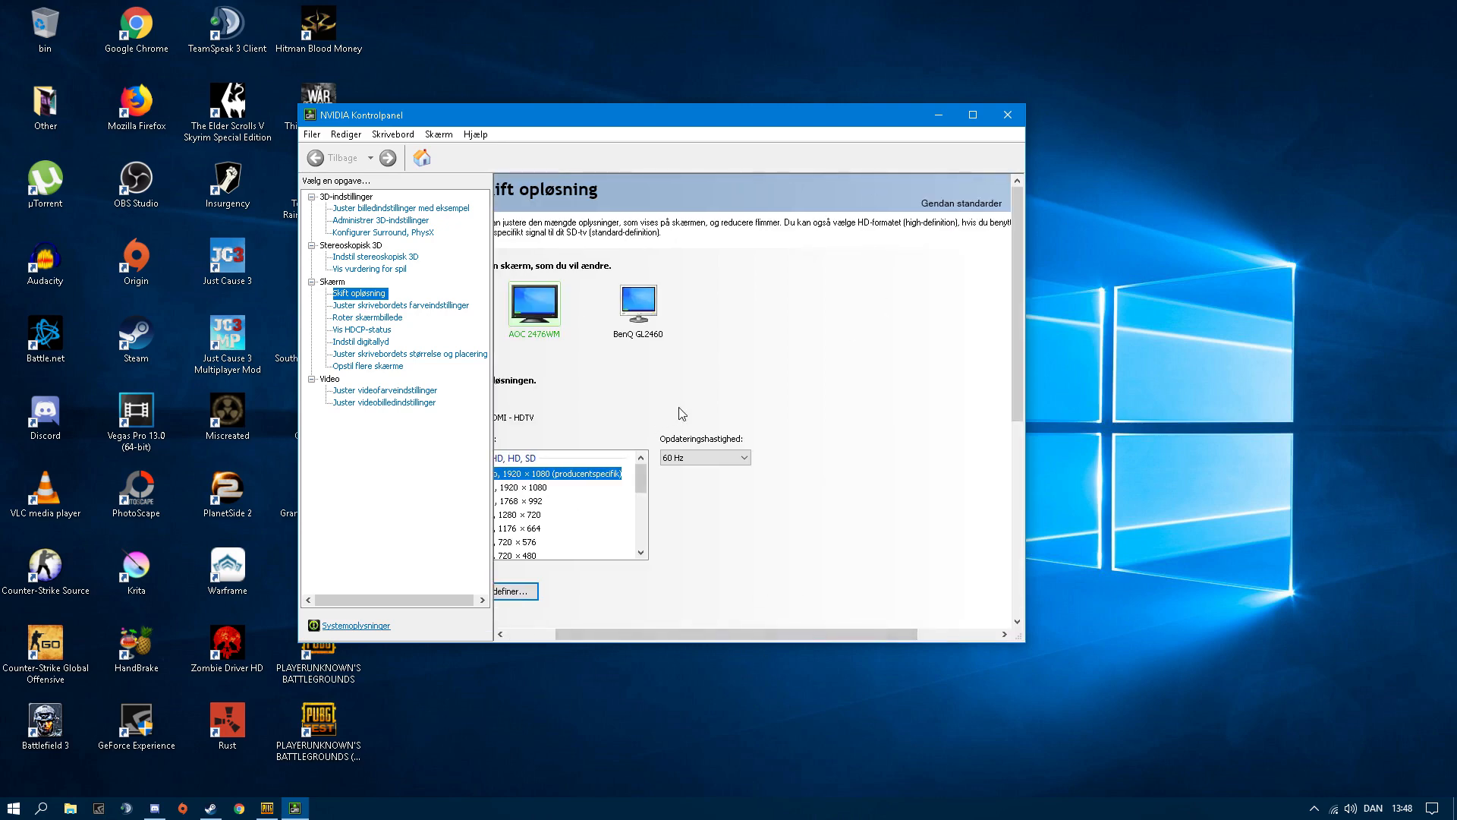